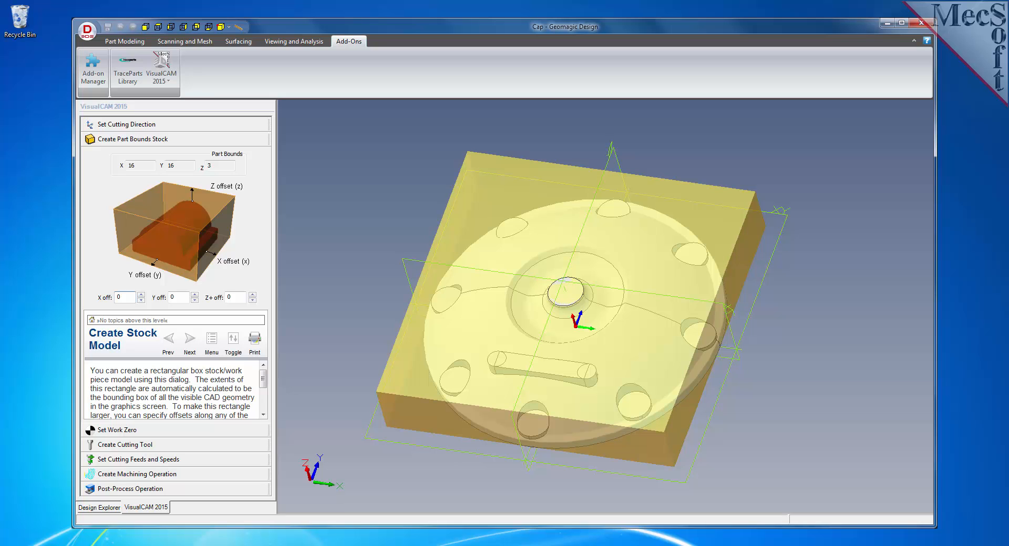
# Advance the FreeMILL wizard from part-bounds stock to cutting tool to machining operation, showing the toolpath
pyautogui.click(118, 154)
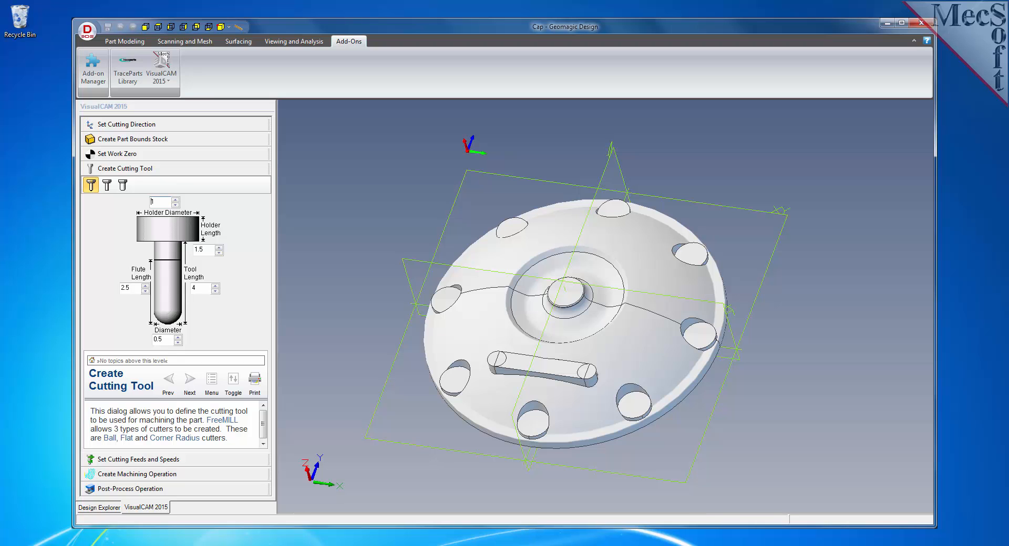
pyautogui.click(138, 183)
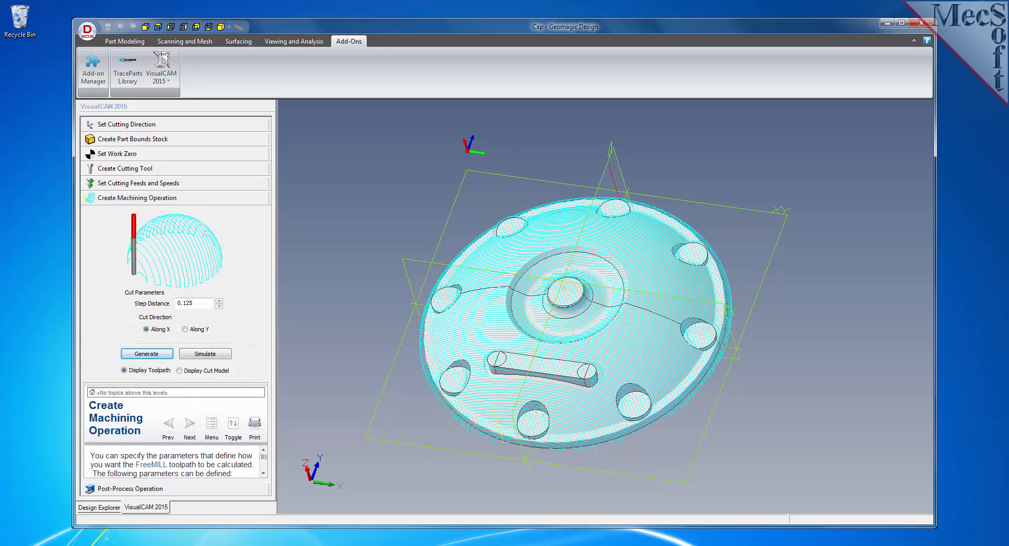
pyautogui.click(205, 353)
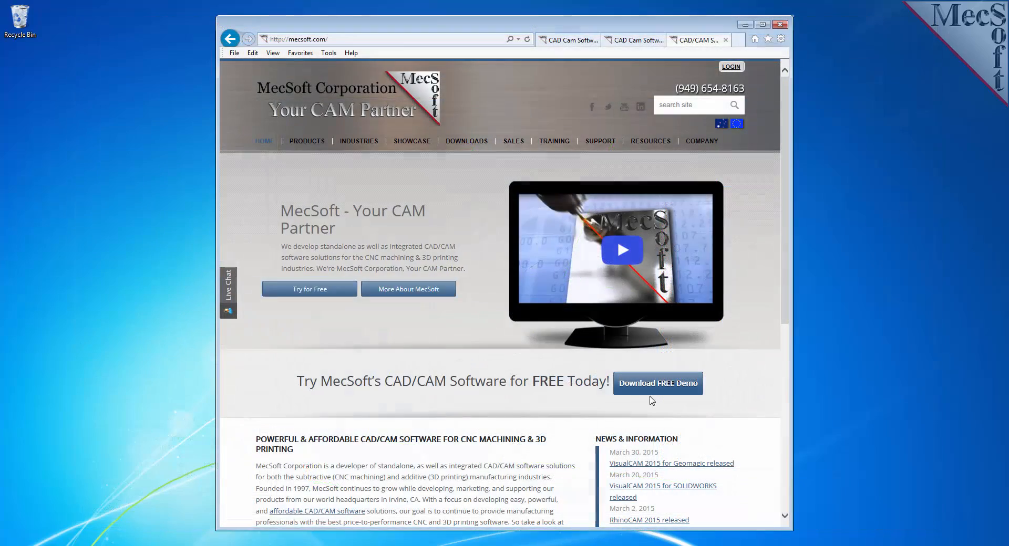
# Go to the Download FREE Demo request form on mecsoft.com
pyautogui.click(658, 382)
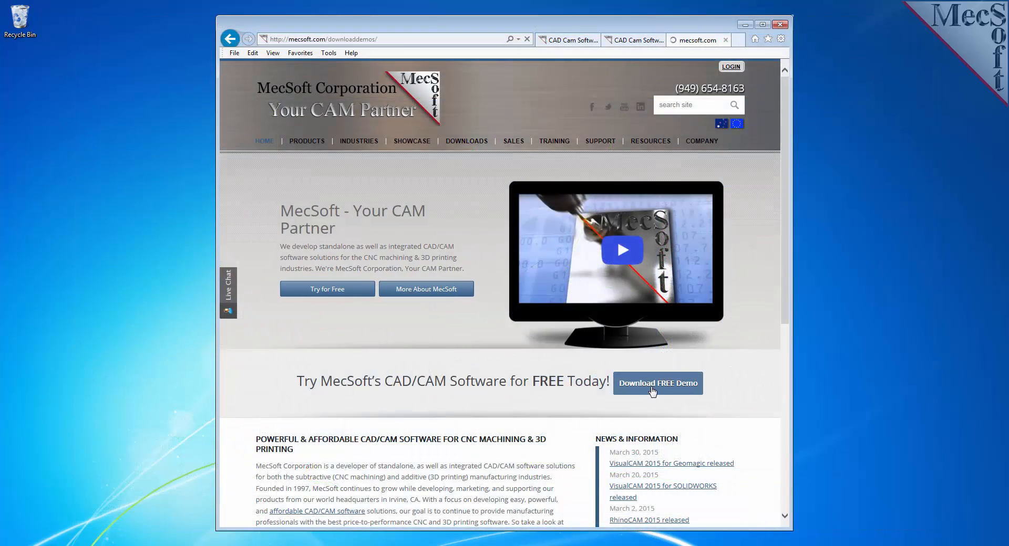
pyautogui.click(657, 382)
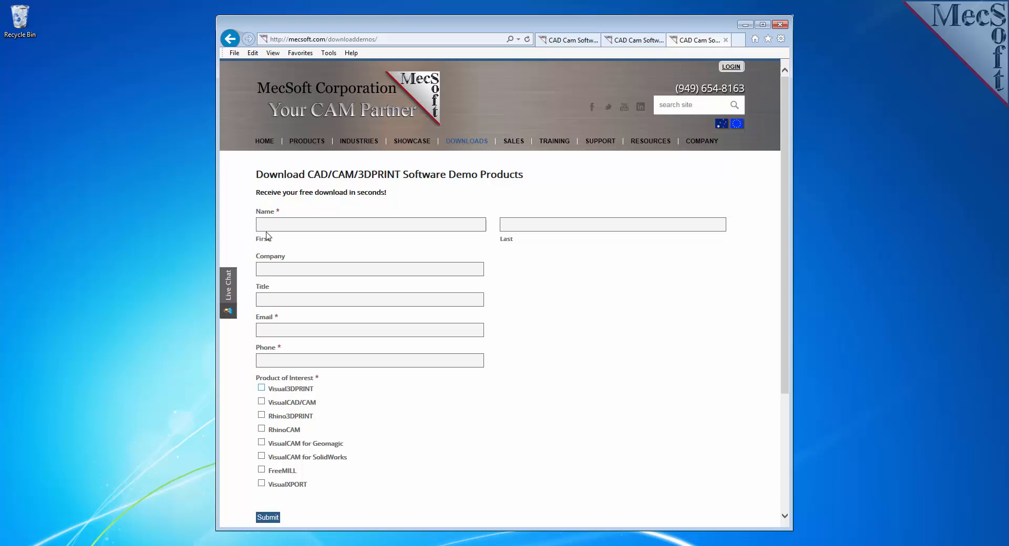
# Enter name and email, tick FreeMILL as product of interest, and submit the demo request
pyautogui.click(370, 224)
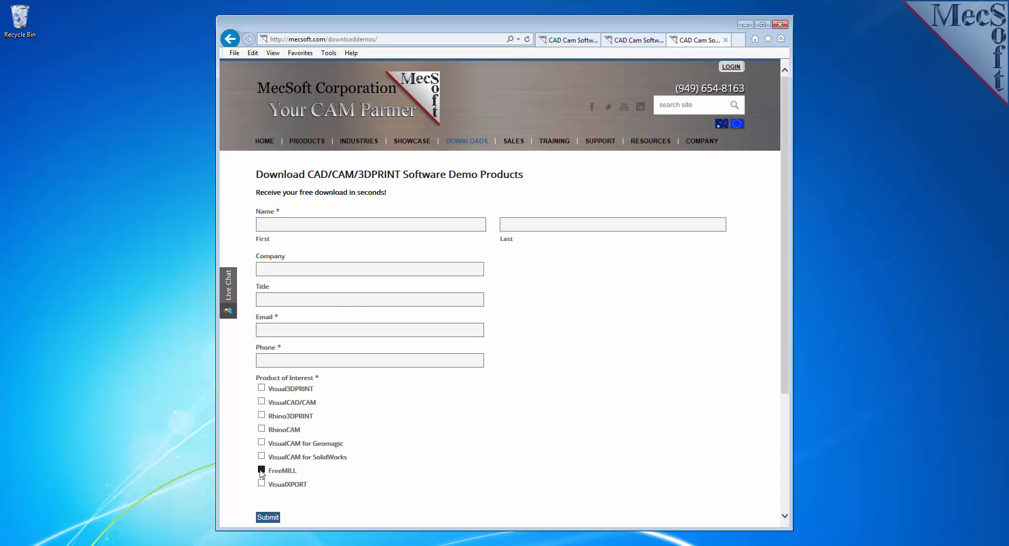
pyautogui.click(261, 471)
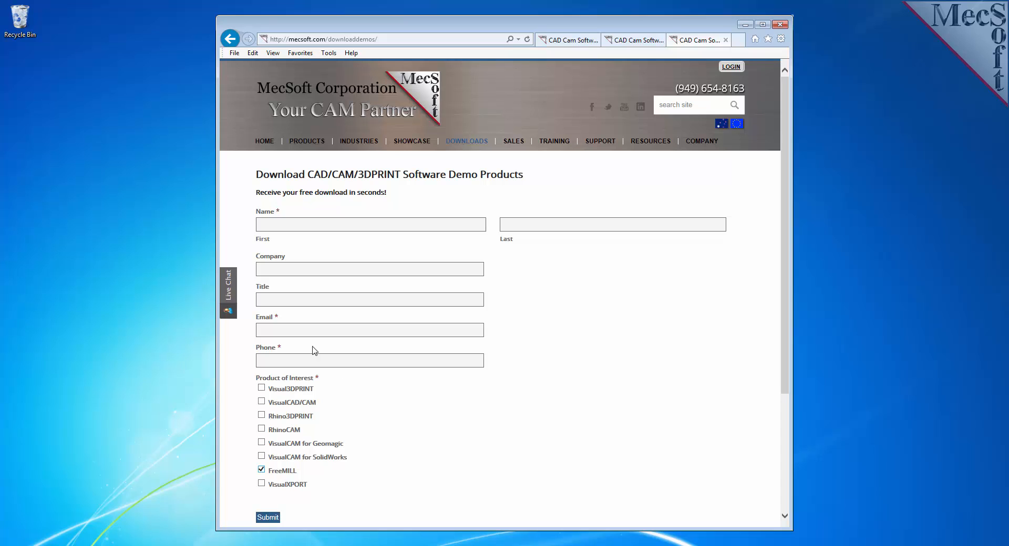
pyautogui.click(369, 330)
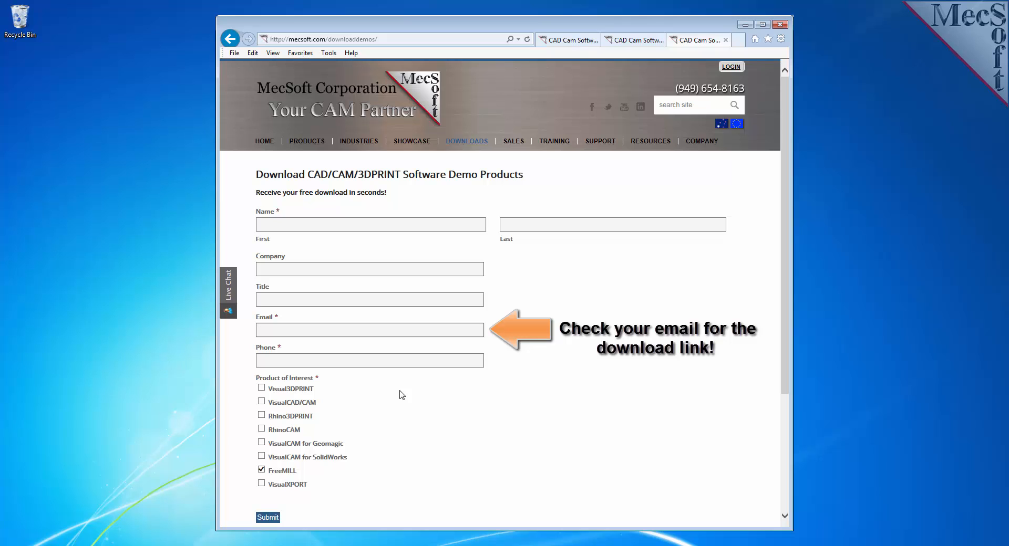
pyautogui.click(369, 330)
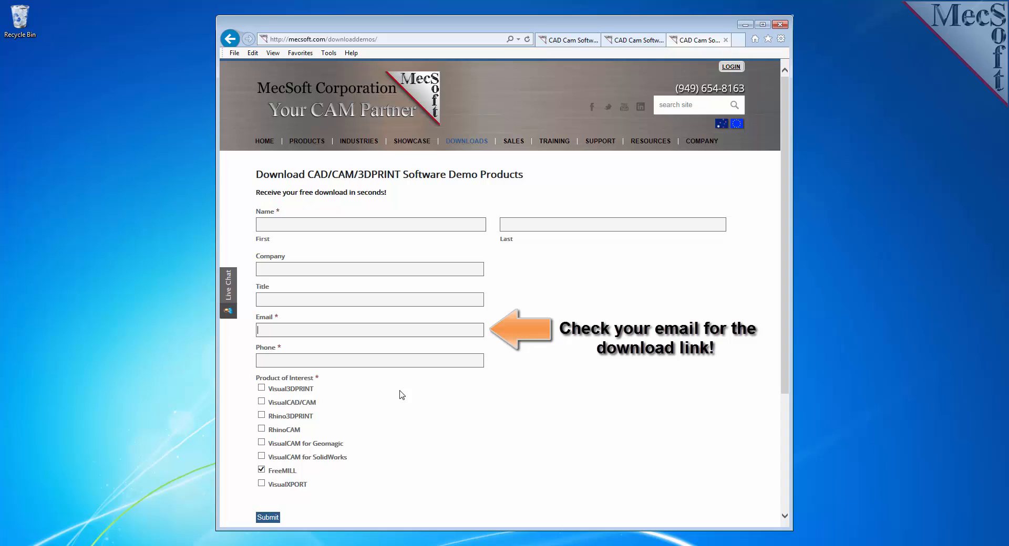
pyautogui.moveTo(331, 463)
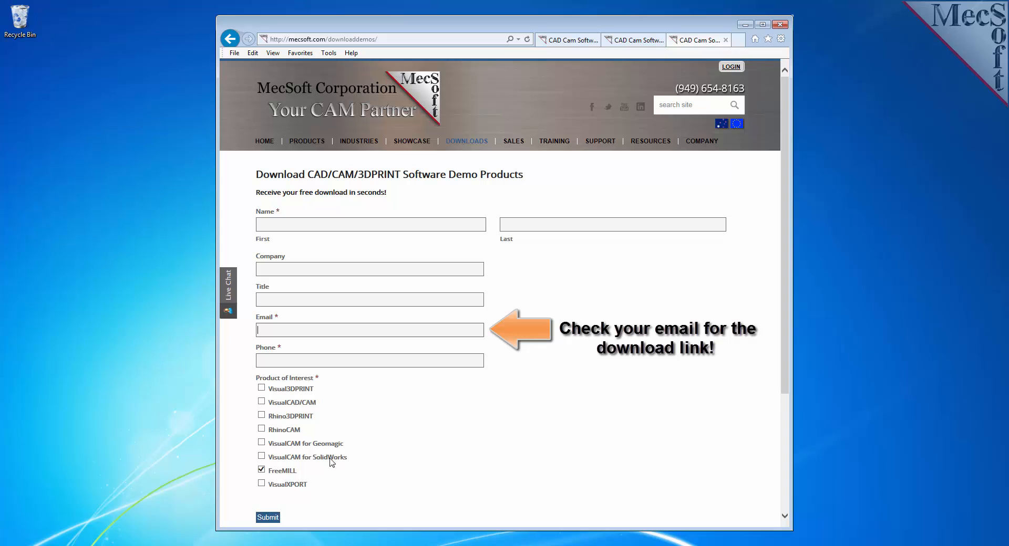
pyautogui.click(268, 517)
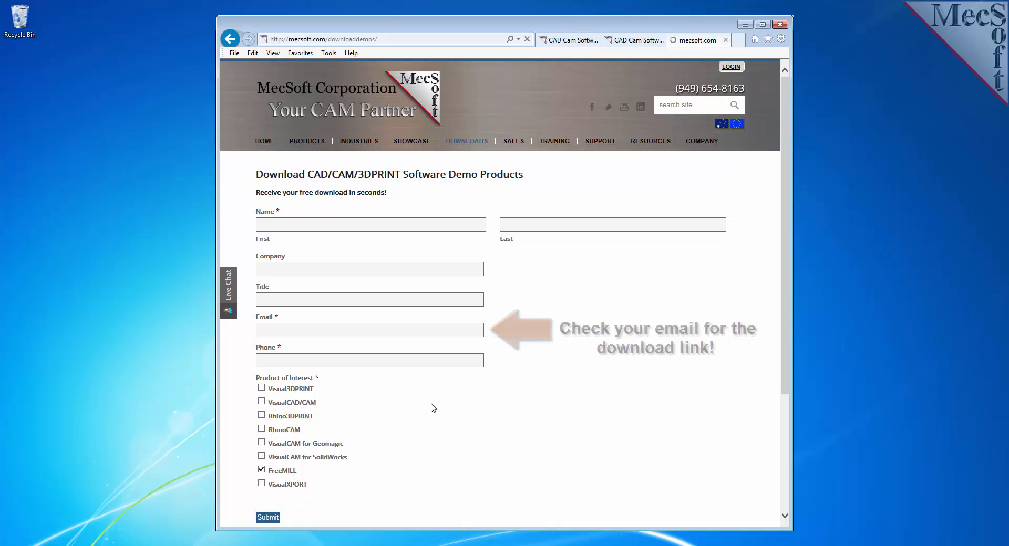
pyautogui.click(268, 517)
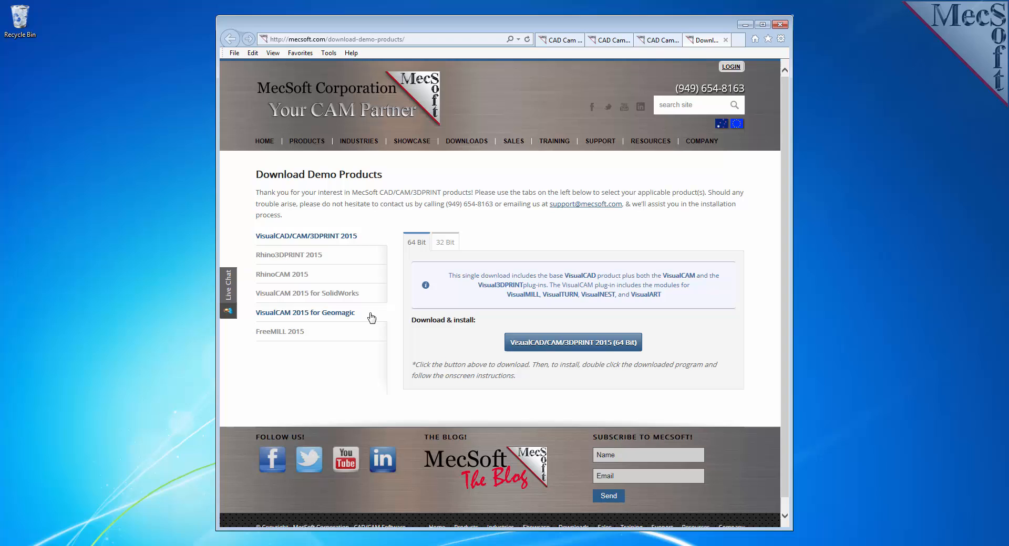
# Show the FreeMILL 2015 downloads, check the 32 Bit list, then return to 64 Bit
pyautogui.click(280, 331)
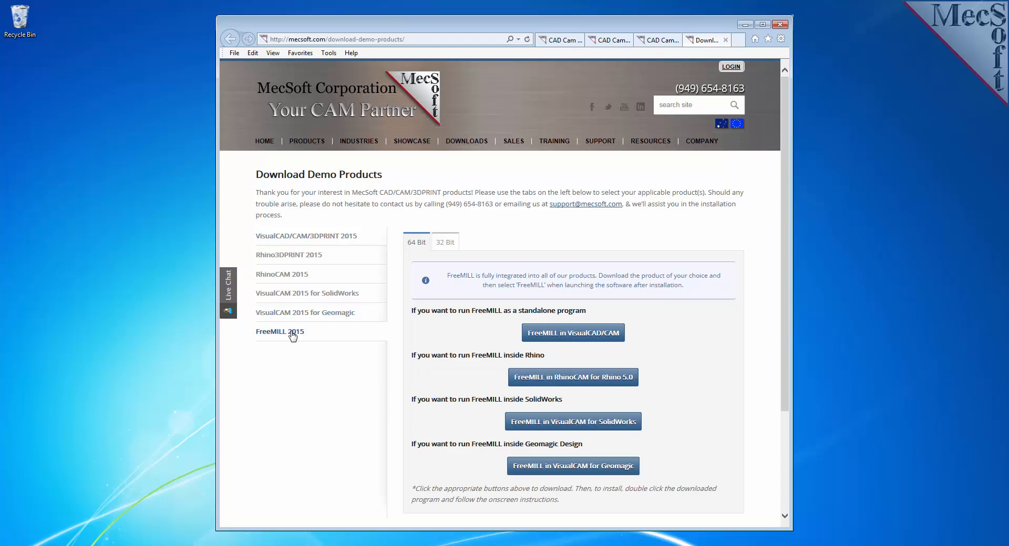
pyautogui.moveTo(764, 343)
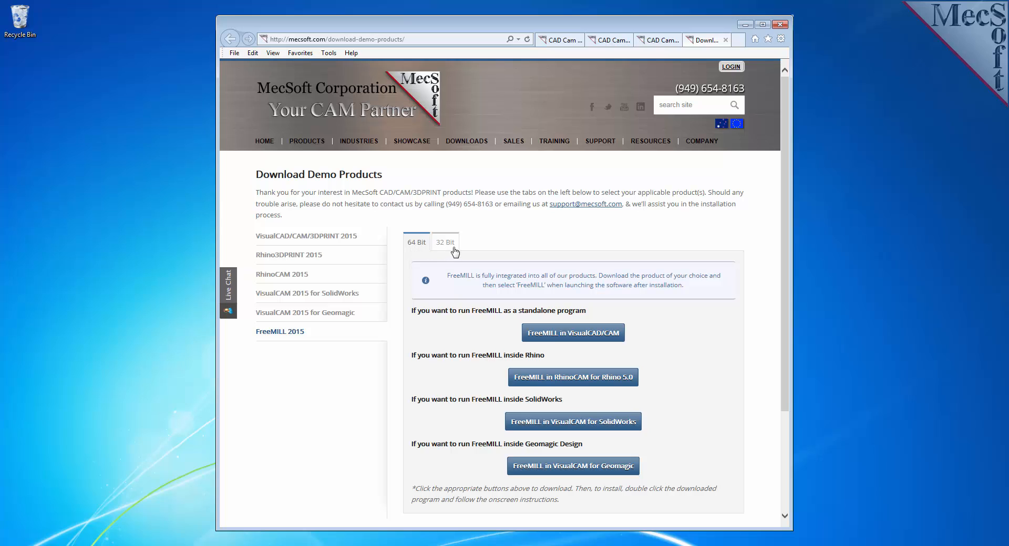
pyautogui.click(444, 242)
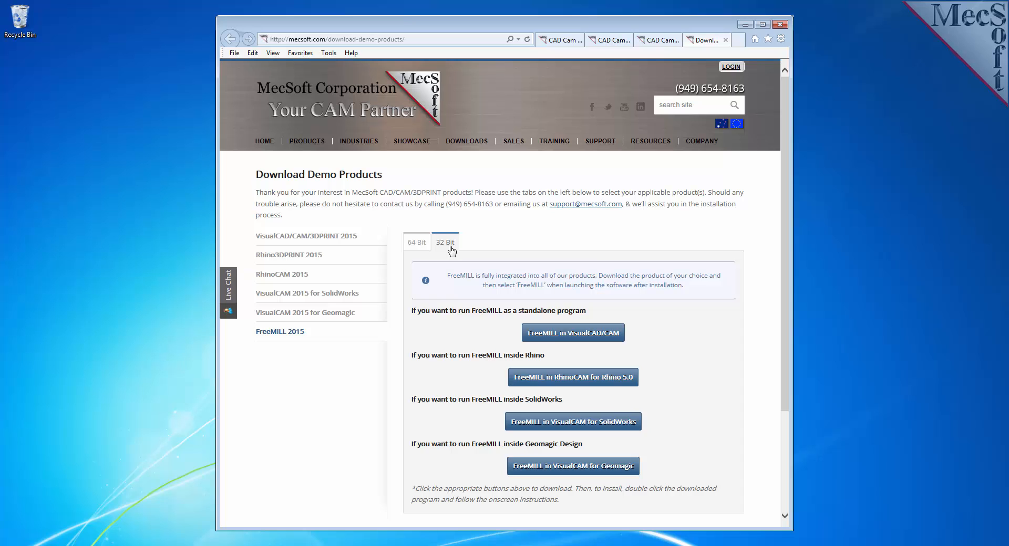
pyautogui.click(416, 242)
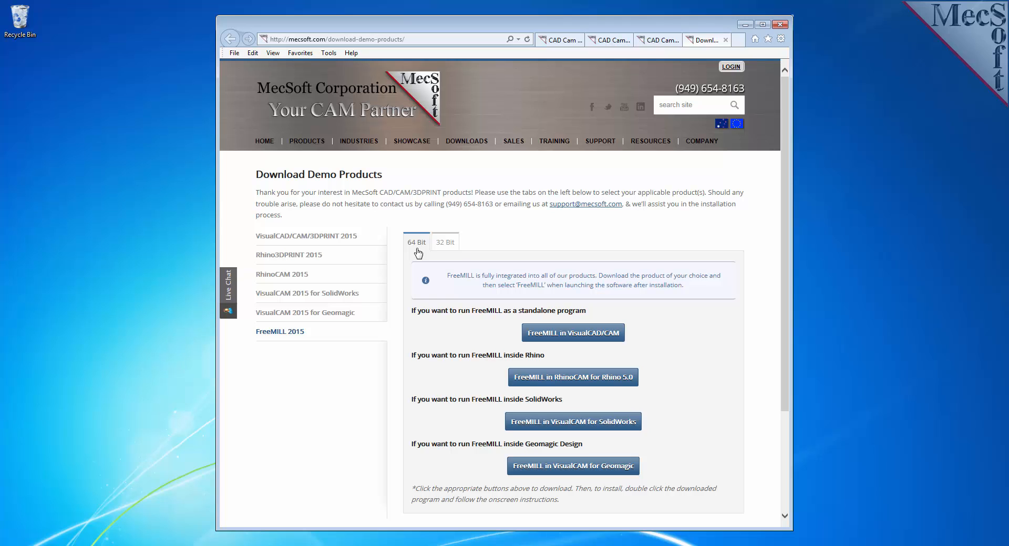
pyautogui.moveTo(649, 338)
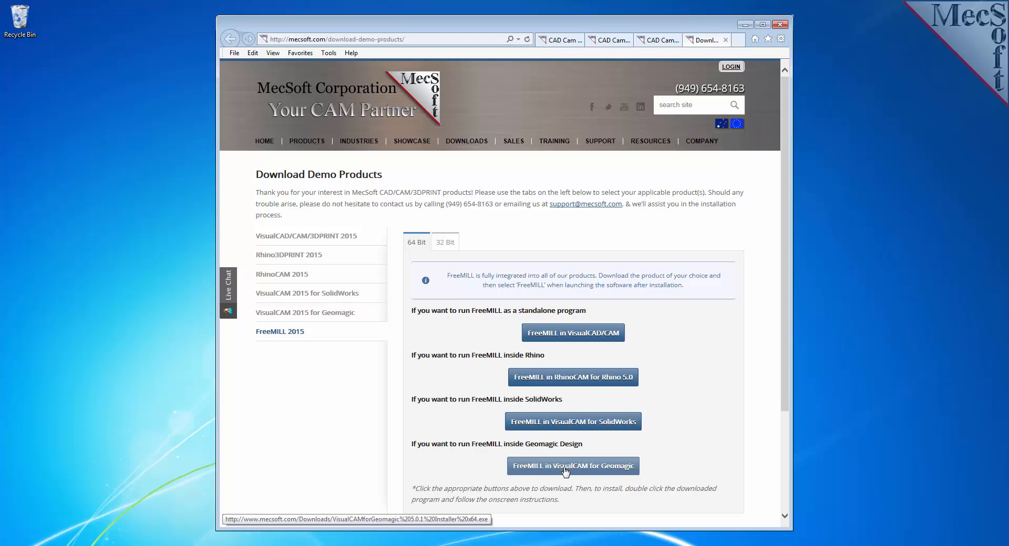
# Start downloading the 64-bit FreeMILL in VisualCAM for Geomagic installer
pyautogui.click(571, 465)
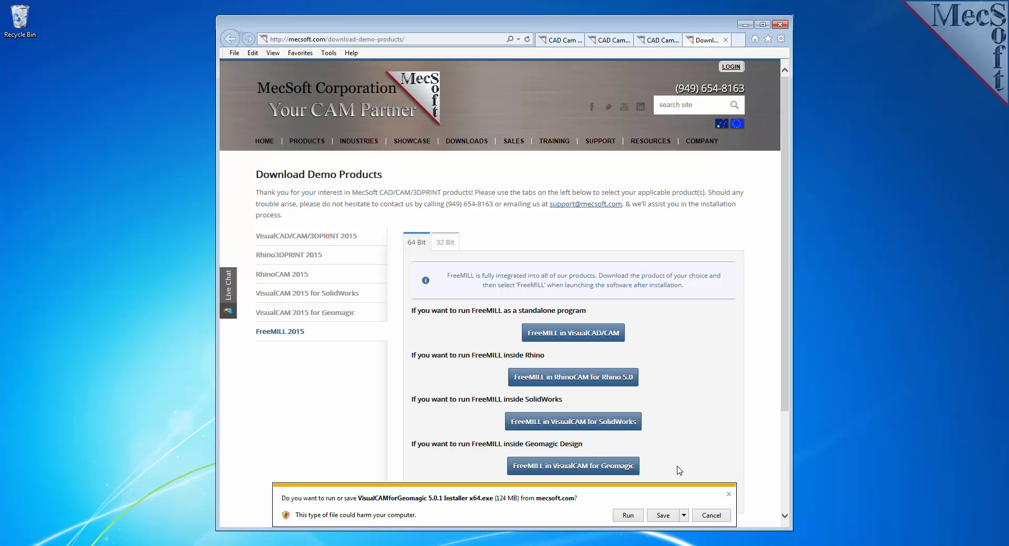
pyautogui.moveTo(556, 517)
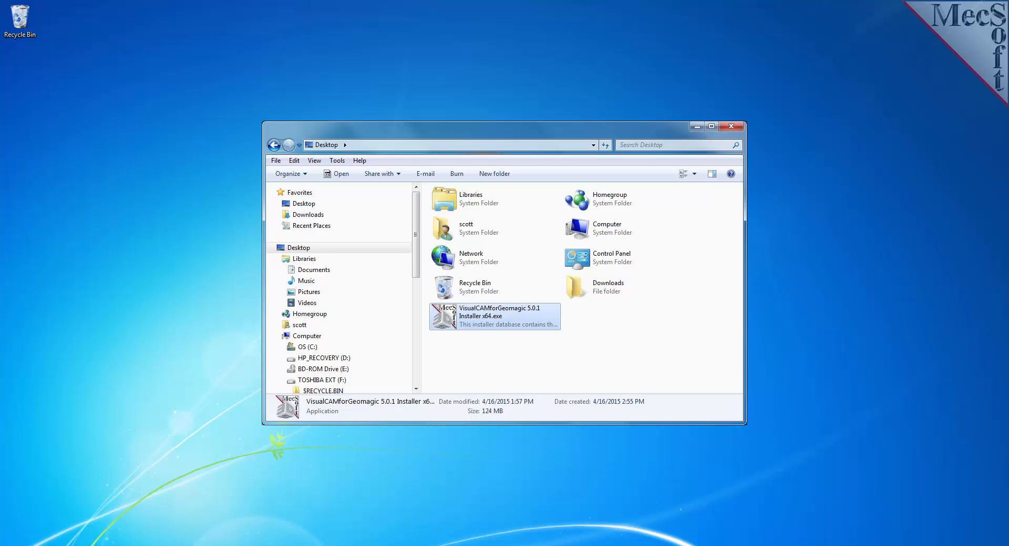
pyautogui.moveTo(508, 322)
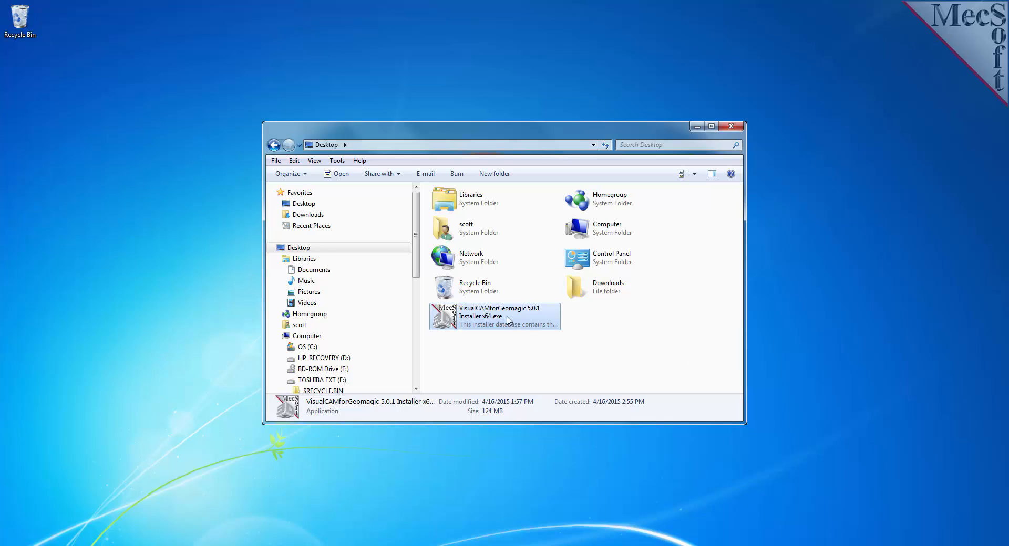
# Launch VisualCAMforGeomagic 5.0.1 Installer x64.exe from the Desktop
pyautogui.doubleClick(494, 316)
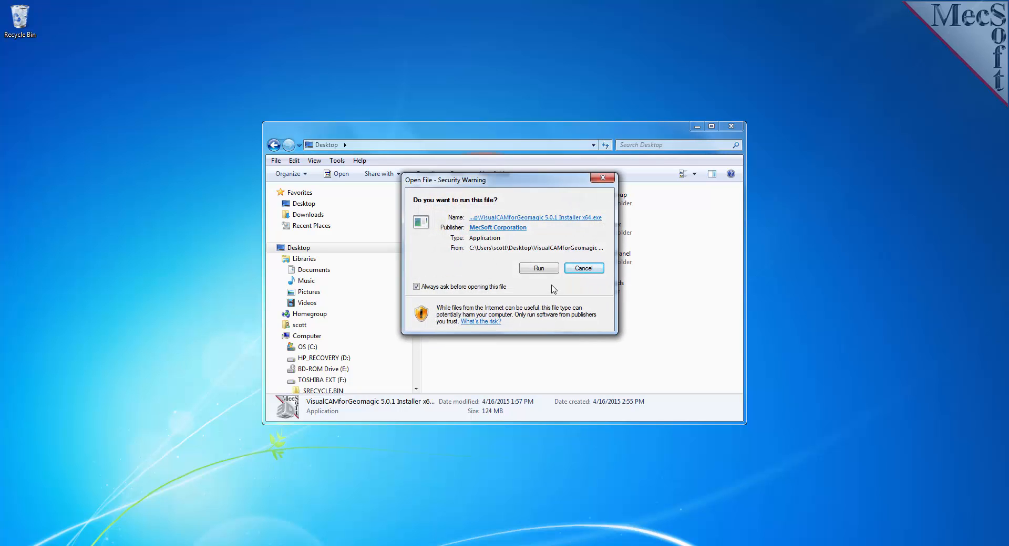
# Run the installer, accept the license terms, continue through the readme and finish setup
pyautogui.click(538, 268)
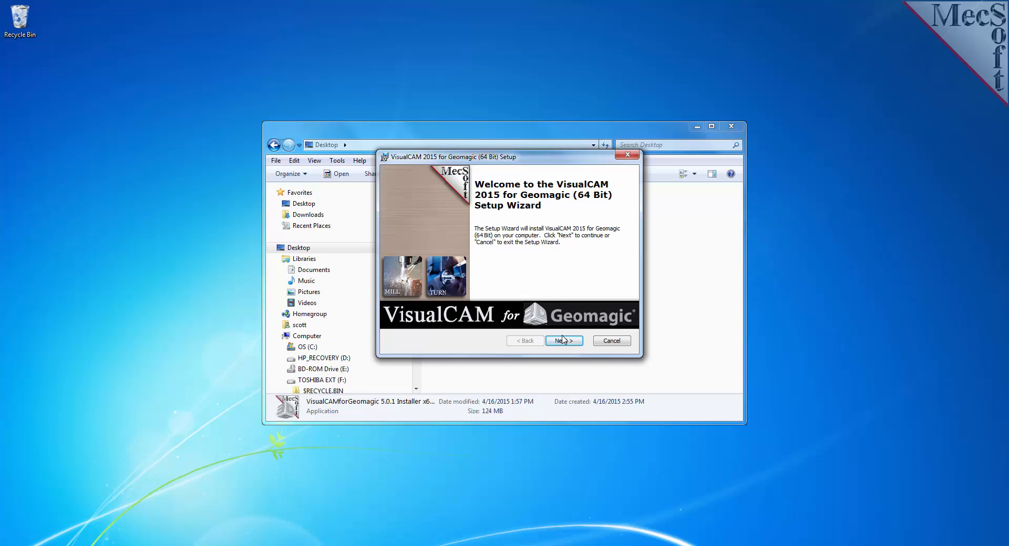
pyautogui.click(562, 340)
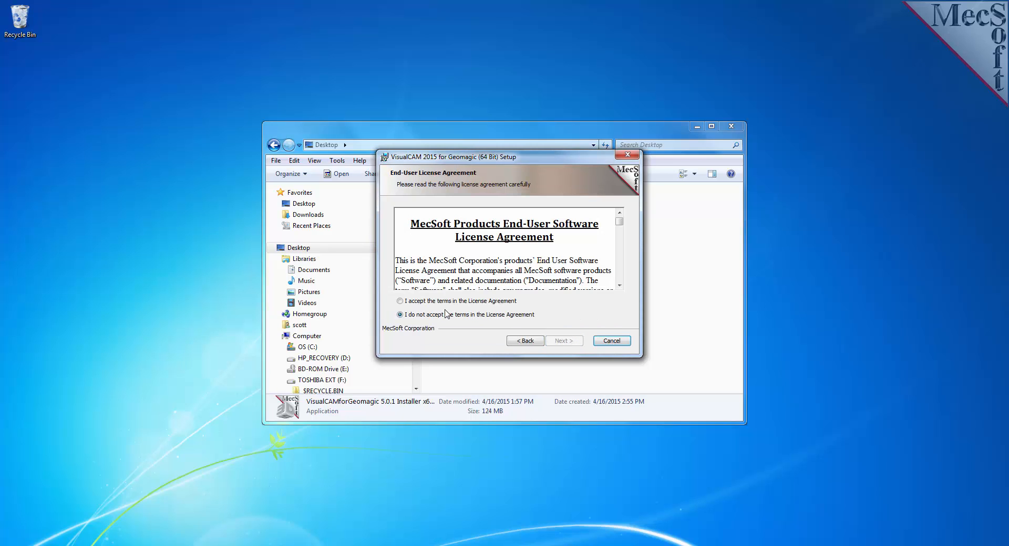
pyautogui.click(399, 302)
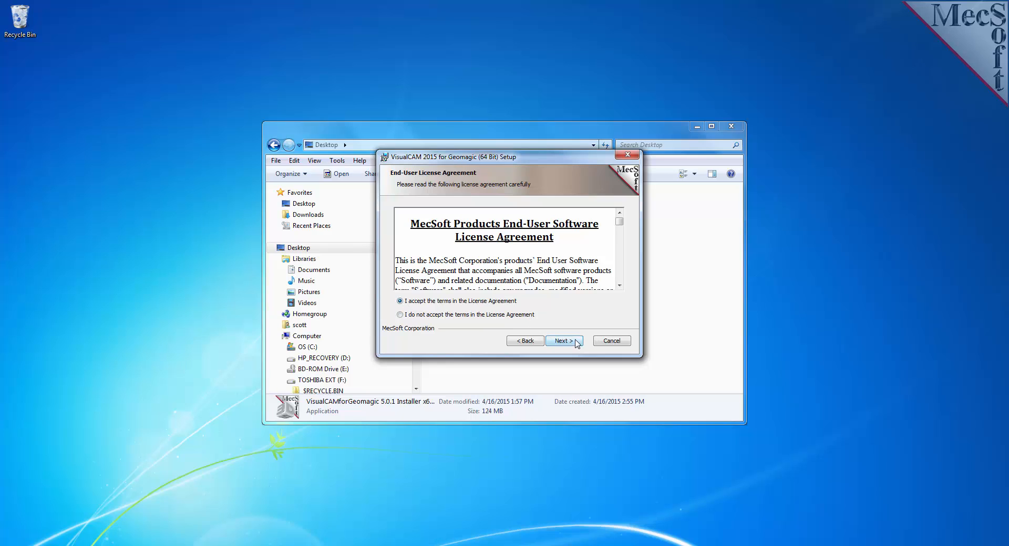
pyautogui.click(564, 340)
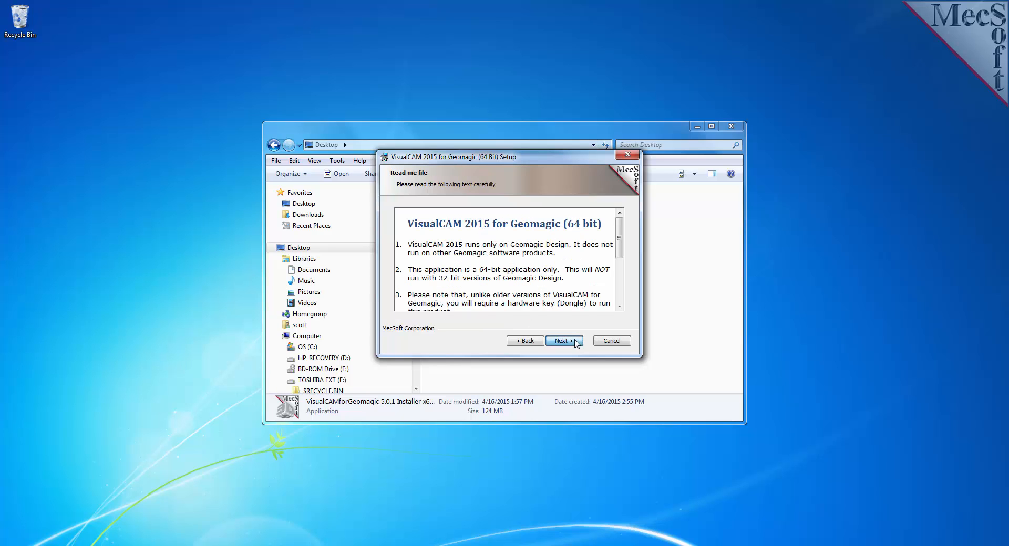
pyautogui.click(564, 341)
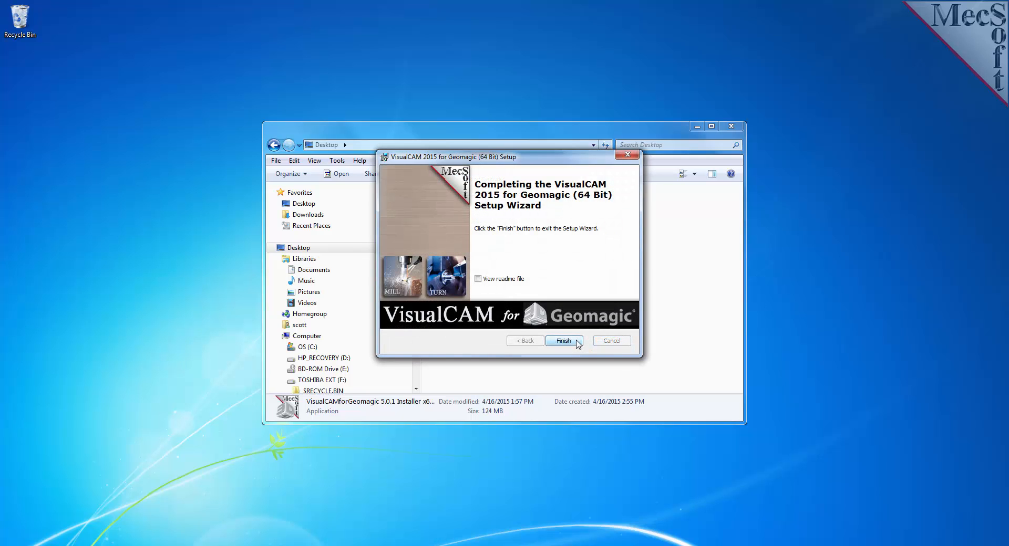
pyautogui.click(562, 340)
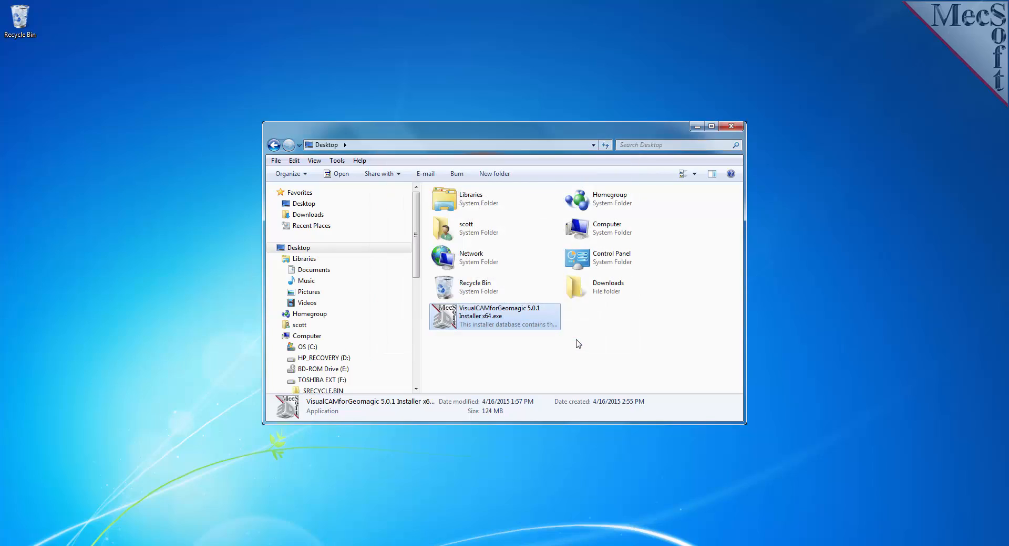